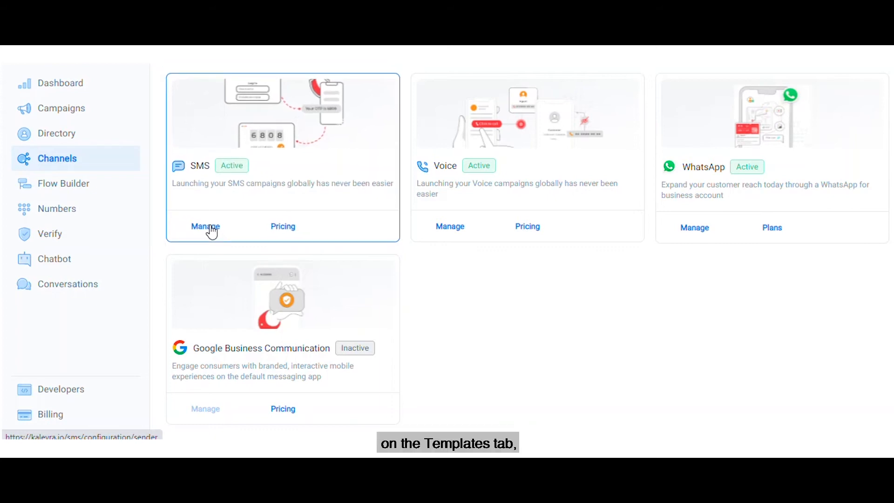
- Manage the SMS channel from the Channels page to reach its templates
click(822, 169)
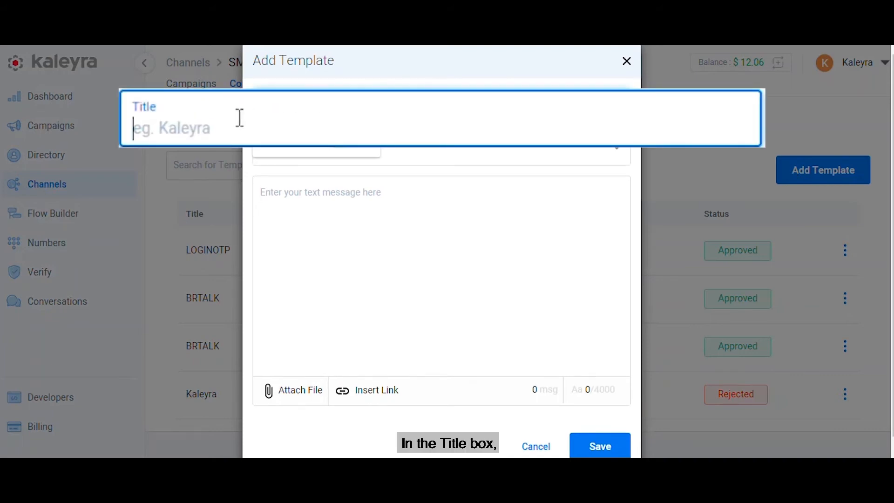
- Title the template 'Kaleyra' and set its purpose to Transactional
text(Kaleyra)
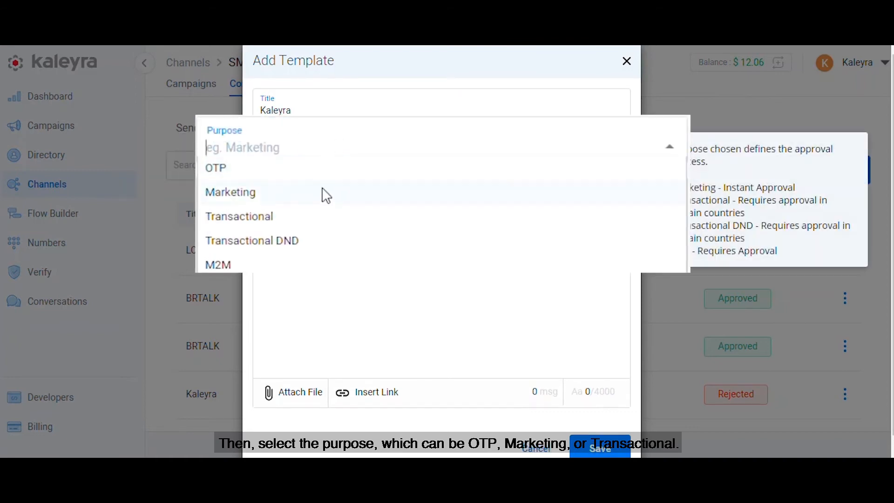
mouse_move(296, 225)
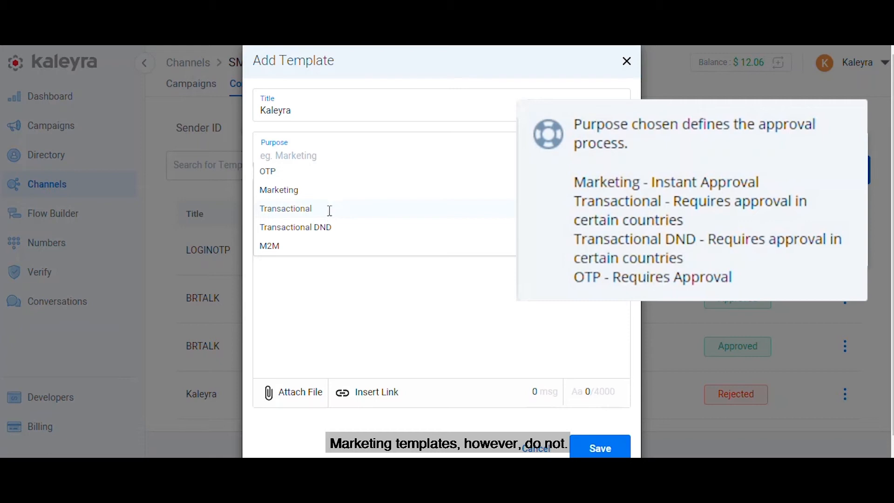
click(286, 207)
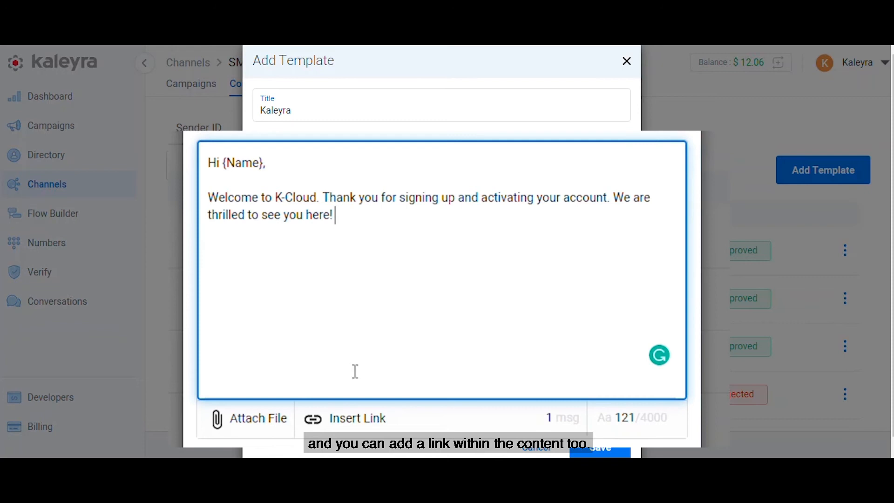
- Begin inserting a shortened link after the {Name} welcome-to-K-Cloud message
click(356, 418)
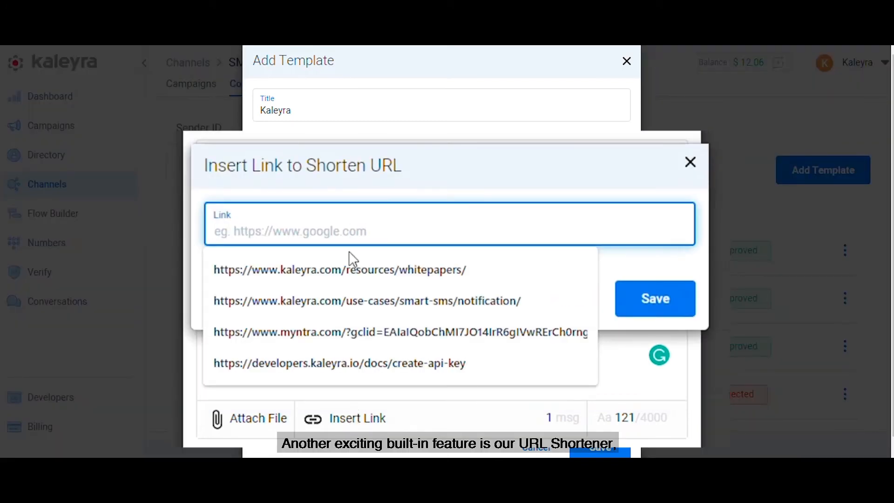
click(338, 269)
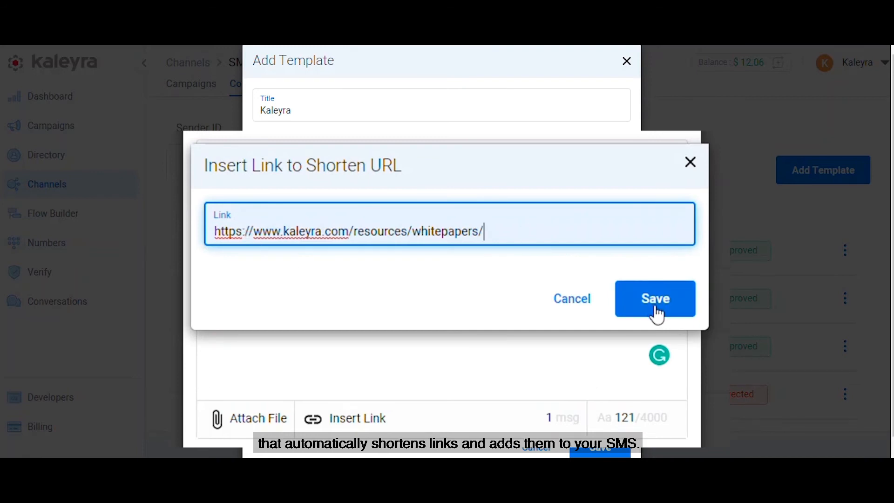
click(654, 298)
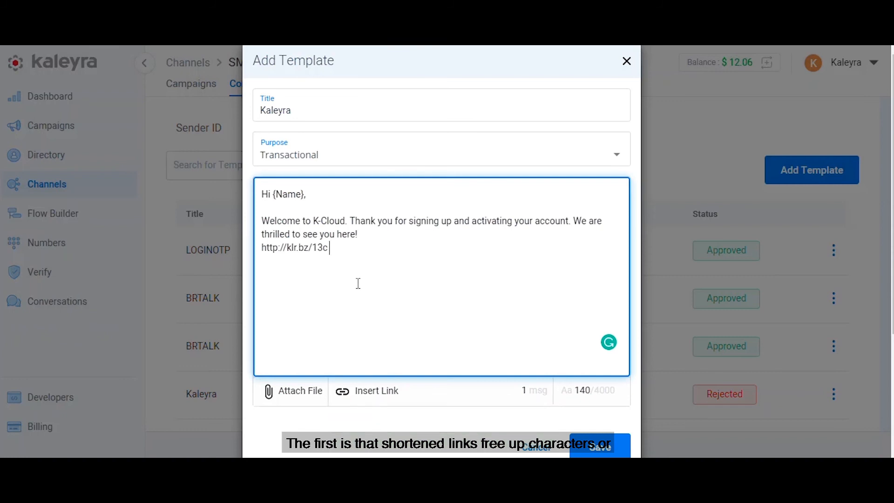
mouse_move(348, 286)
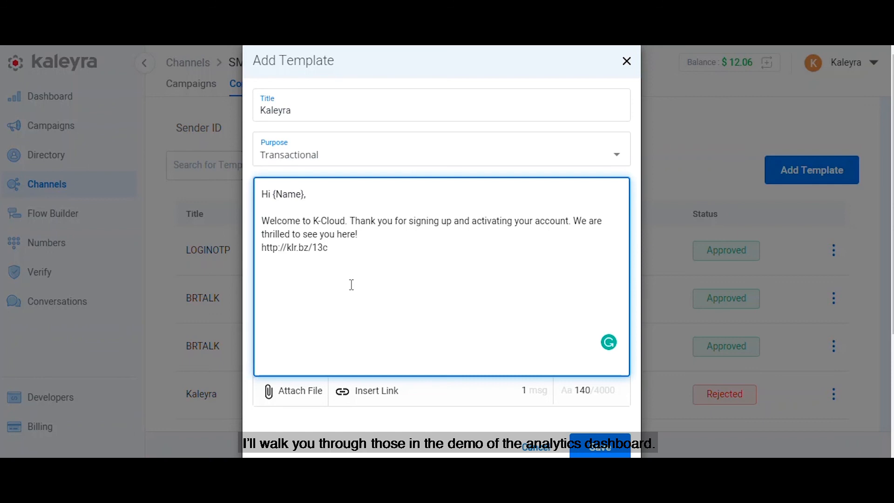
- Save the Kaleyra template so it lists as Transactional with Under-review status
scroll(down, 3)
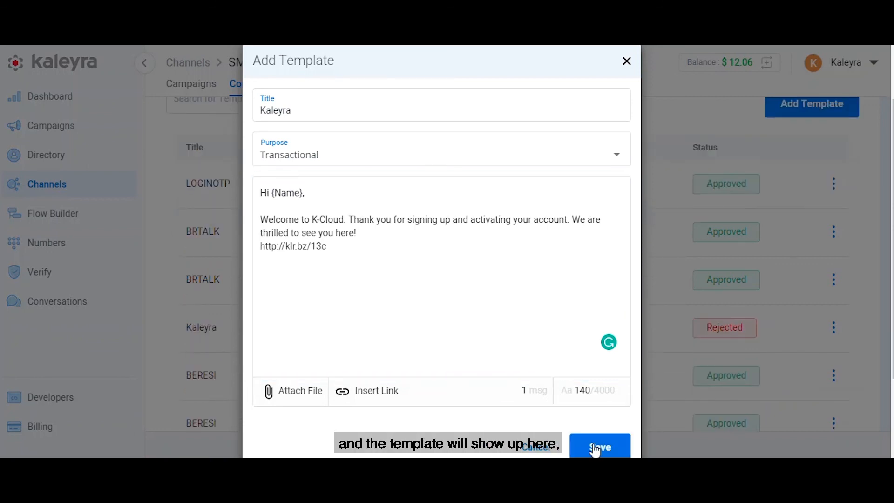
click(599, 447)
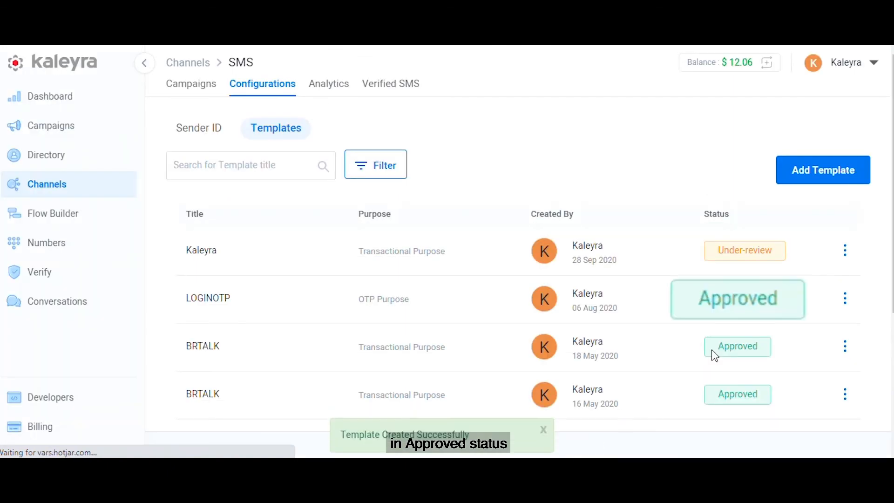
mouse_move(754, 254)
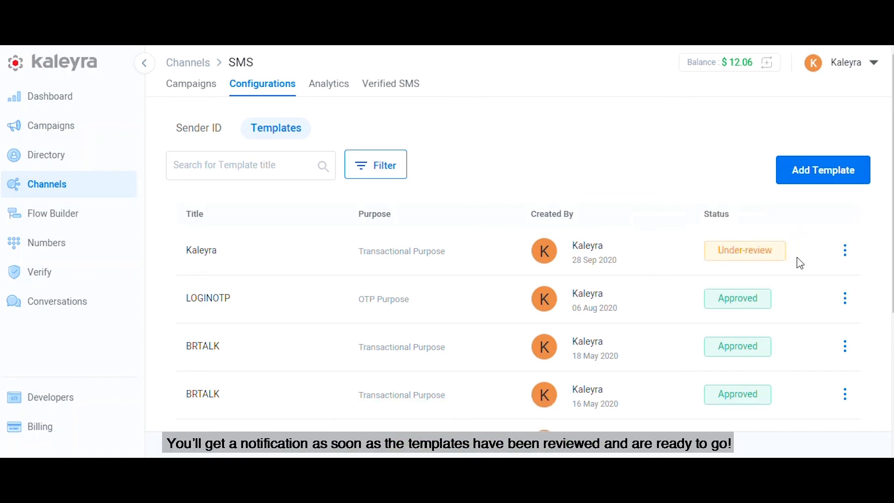
mouse_move(797, 263)
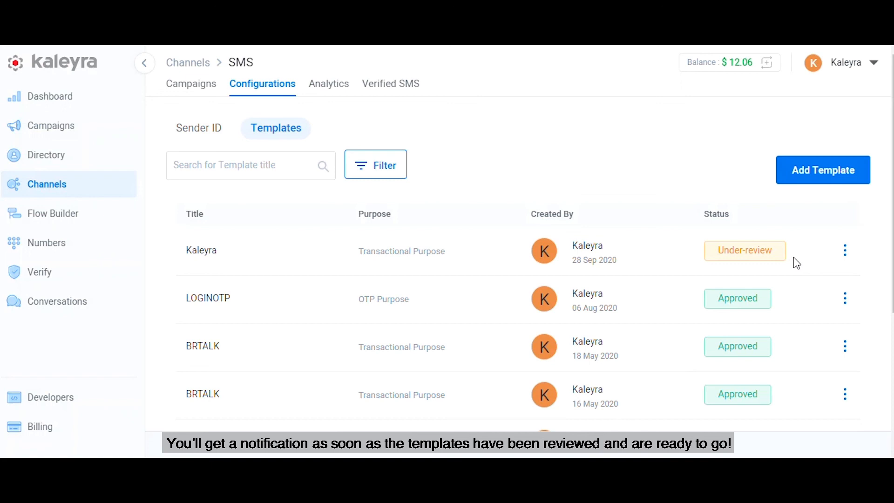